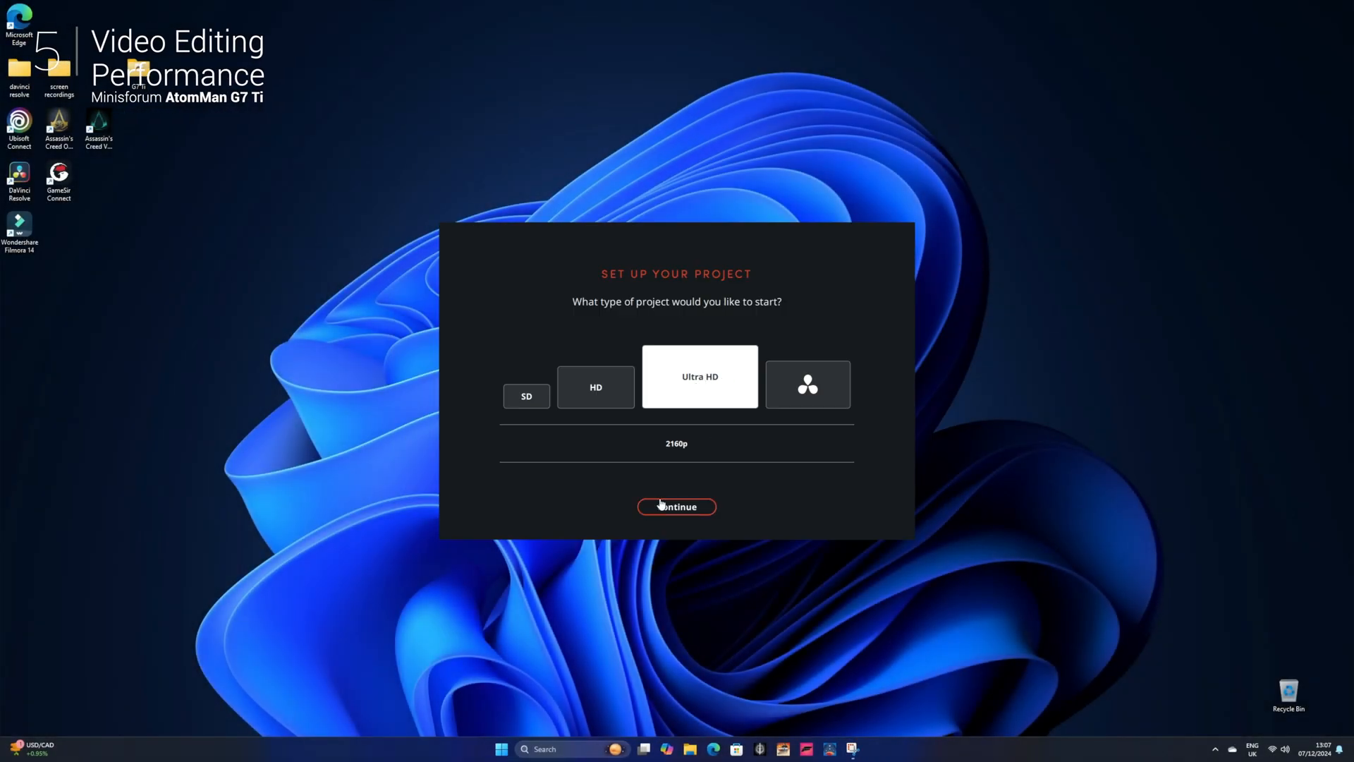
- Confirm the Ultra HD project setup so the quick-export path dialog can follow
click(676, 506)
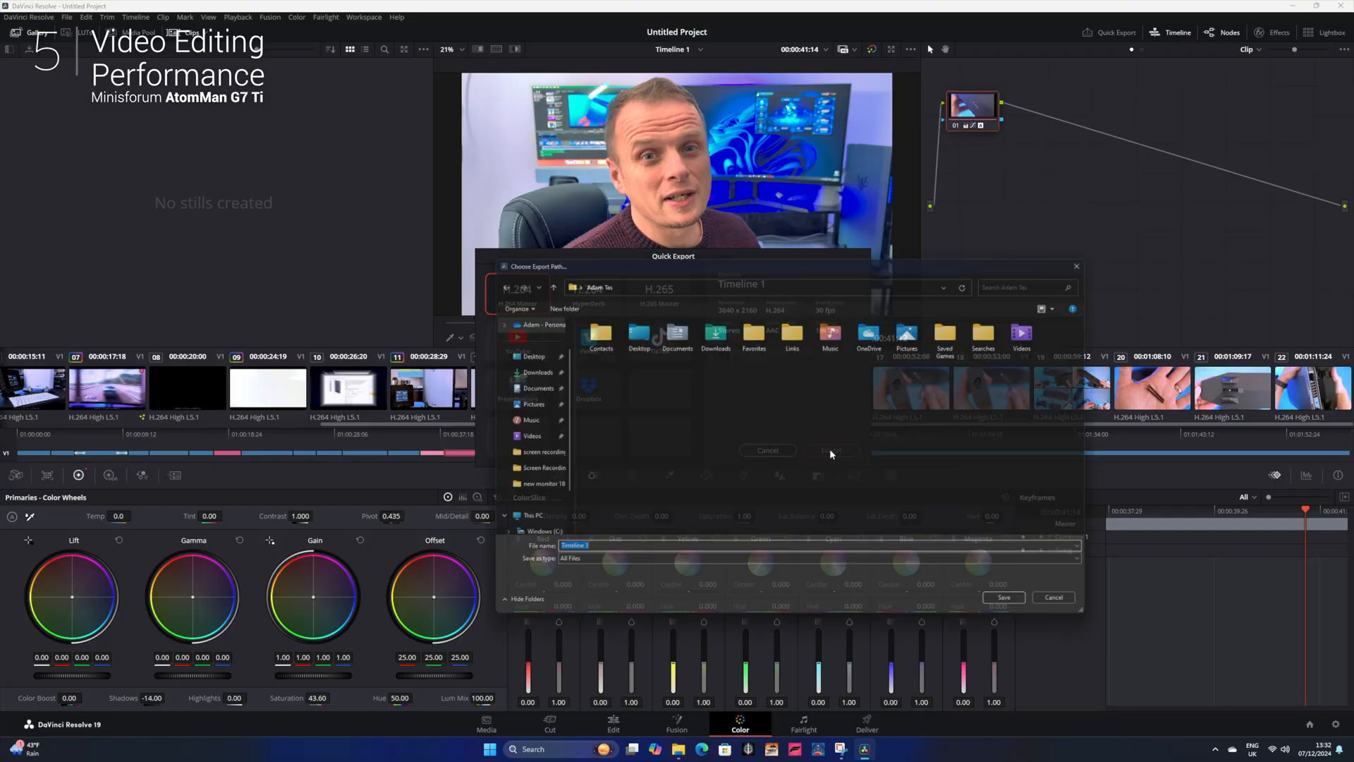
- Point the export at the Desktop with file name 'atomman g7ti- intro'
click(533, 356)
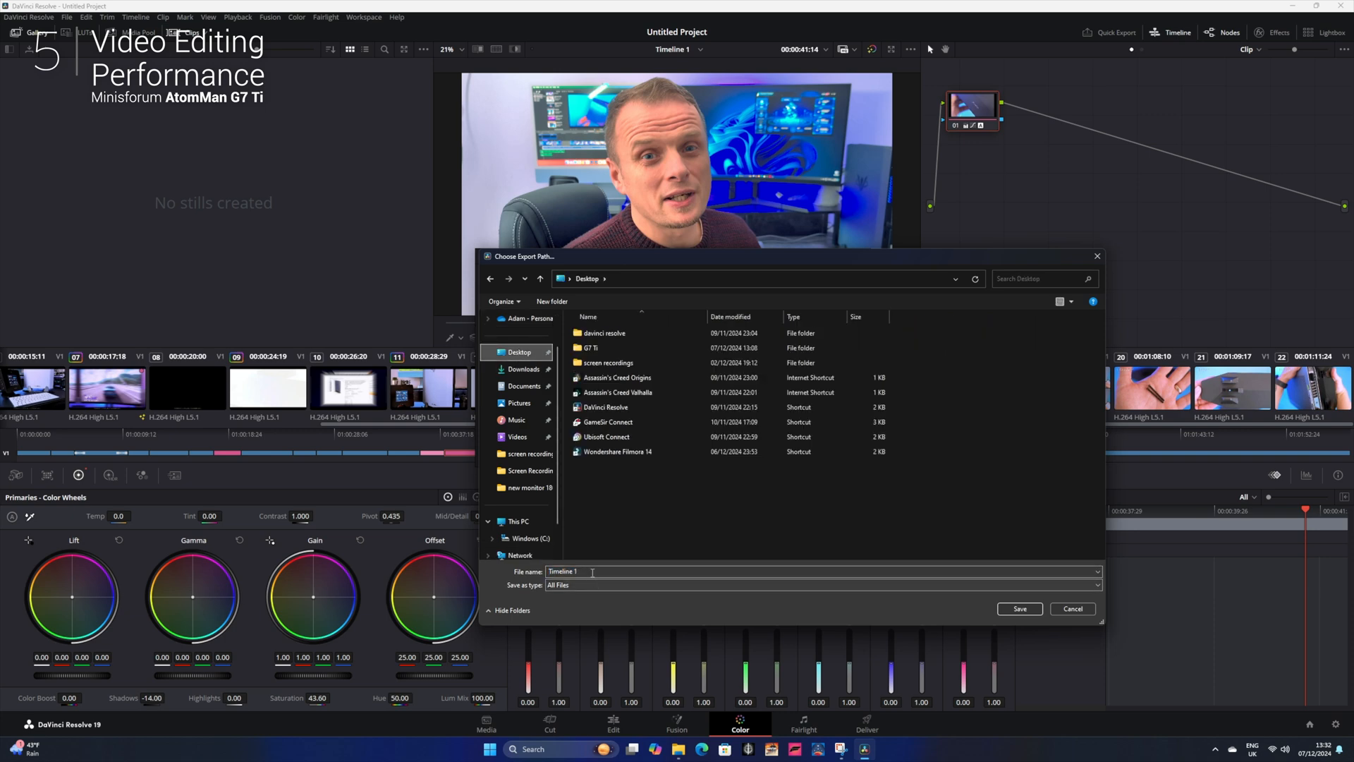
text(atomman g7ti- intro)
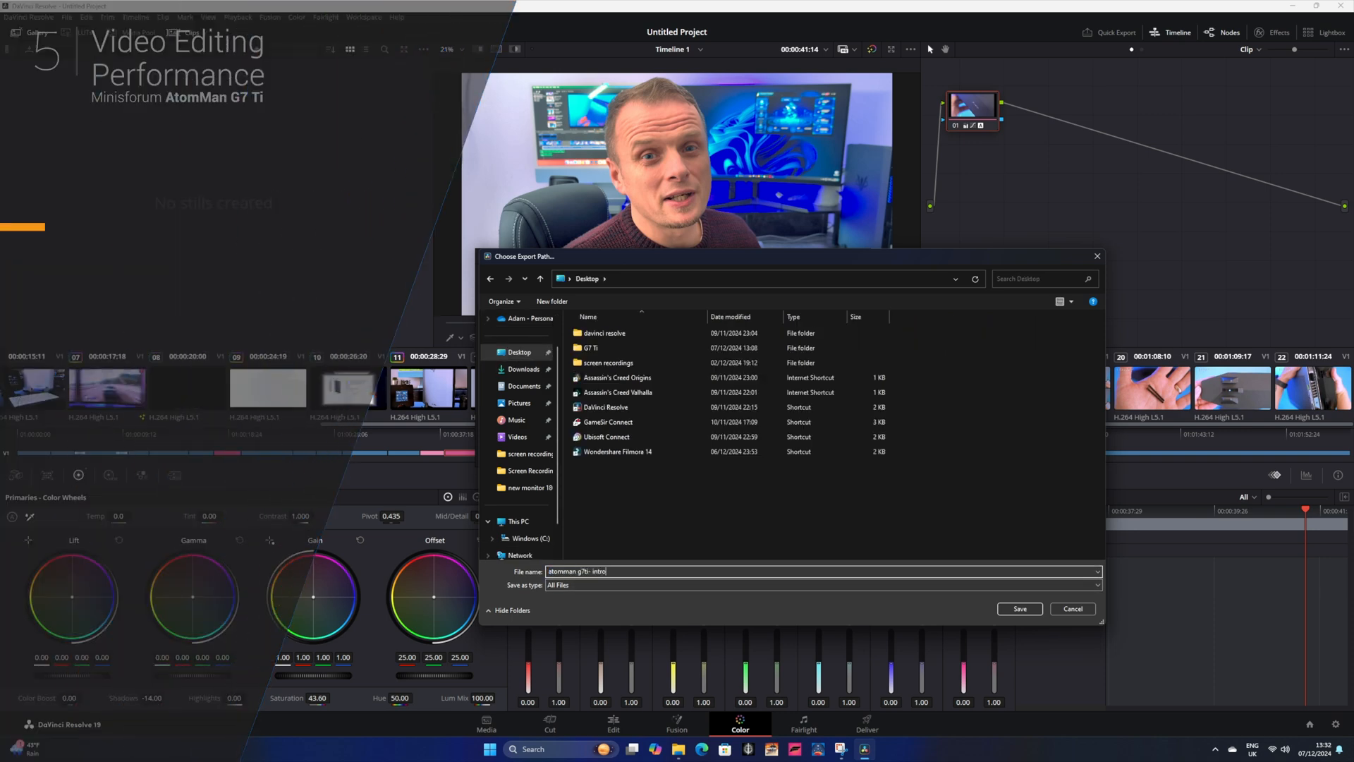